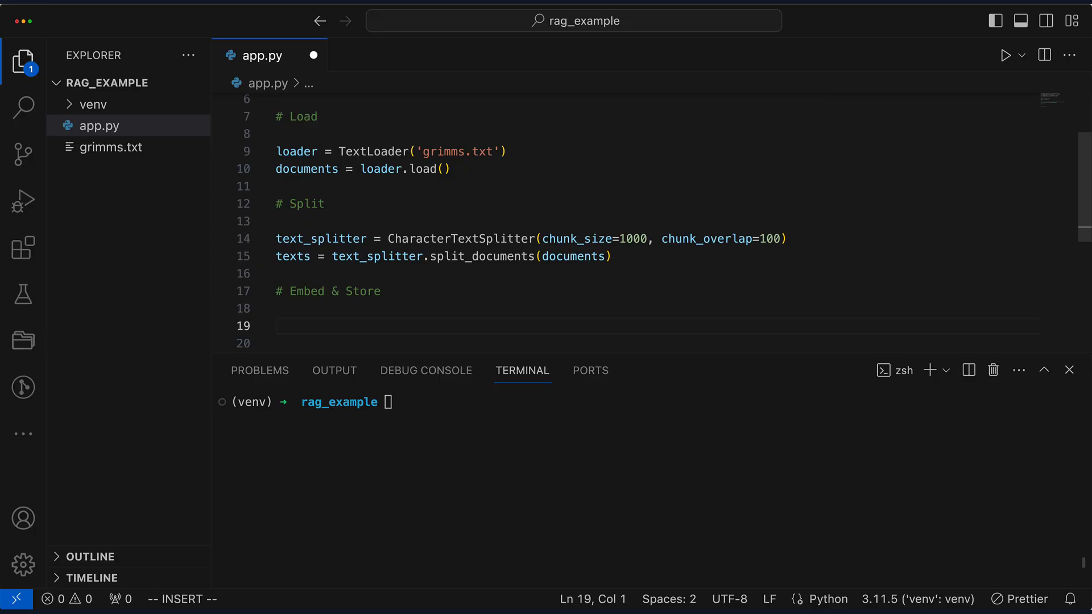
Step: Add embeddings = OpenAIEmbeddings() and start db = Chroma.from_documents(texts under Embed & Store
type("embeddings = OpenAIEmbeddings(")
left_click(657, 343)
type("db = Chr")
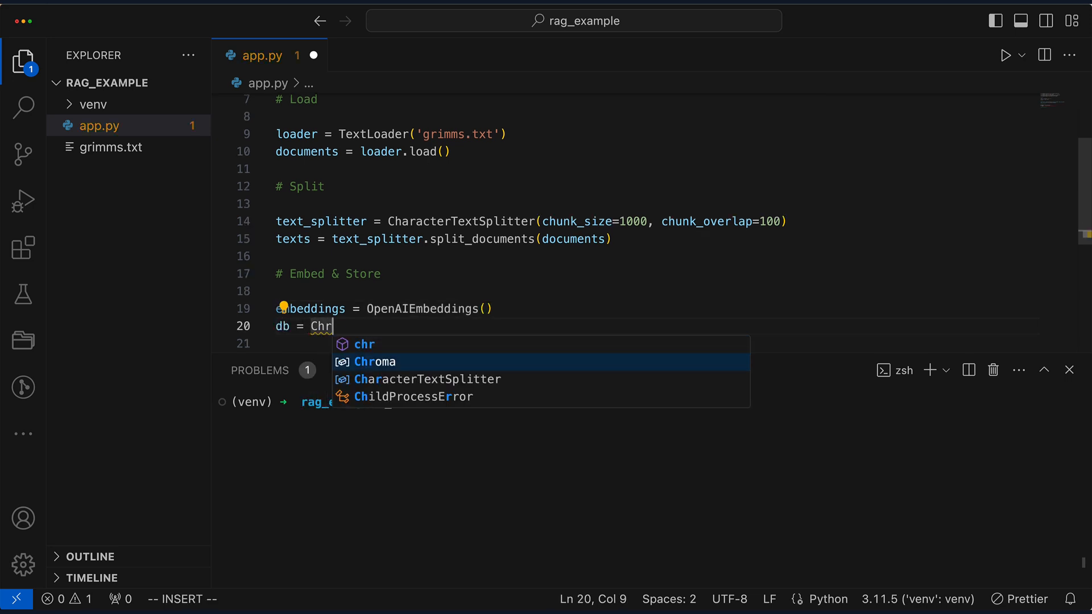
type("oma.from_documents(texts")
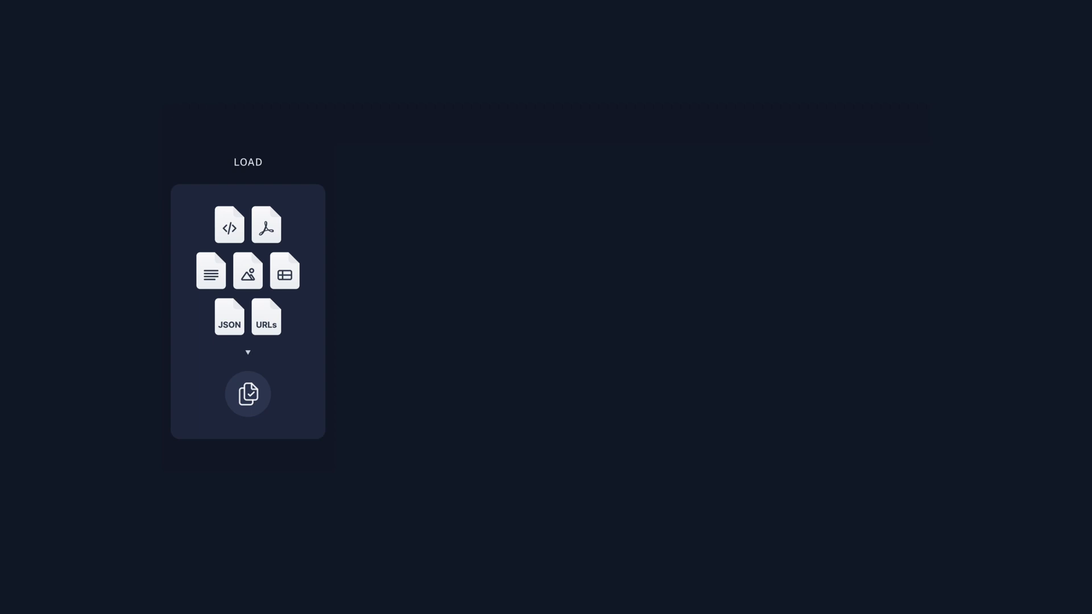
Step: Present the LOAD stage slide of the RAG pipeline in the slide deck
left_click(247, 394)
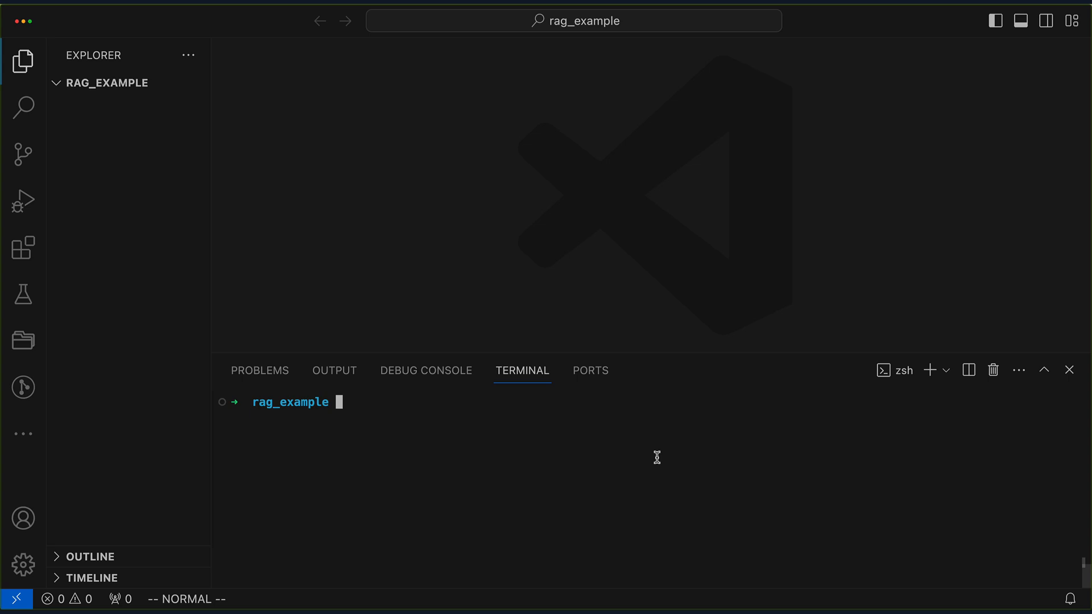
Step: Create and activate a python3 venv, then touch app.py and grimms.txt in rag_example
type("python3 -m venv ven")
type("source ven")
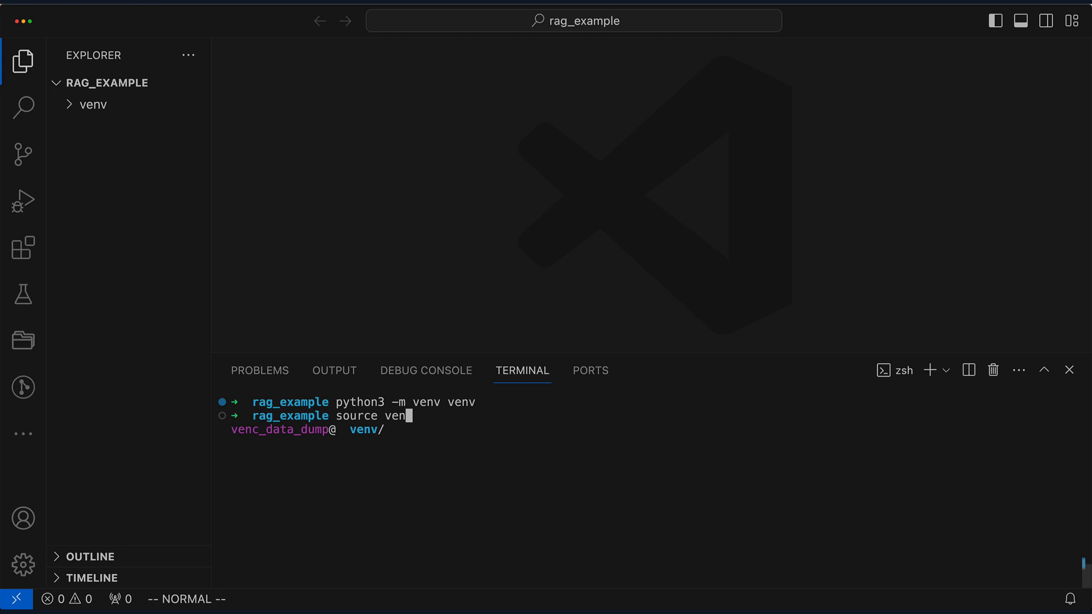
type("v/bin/activate")
type("touch g")
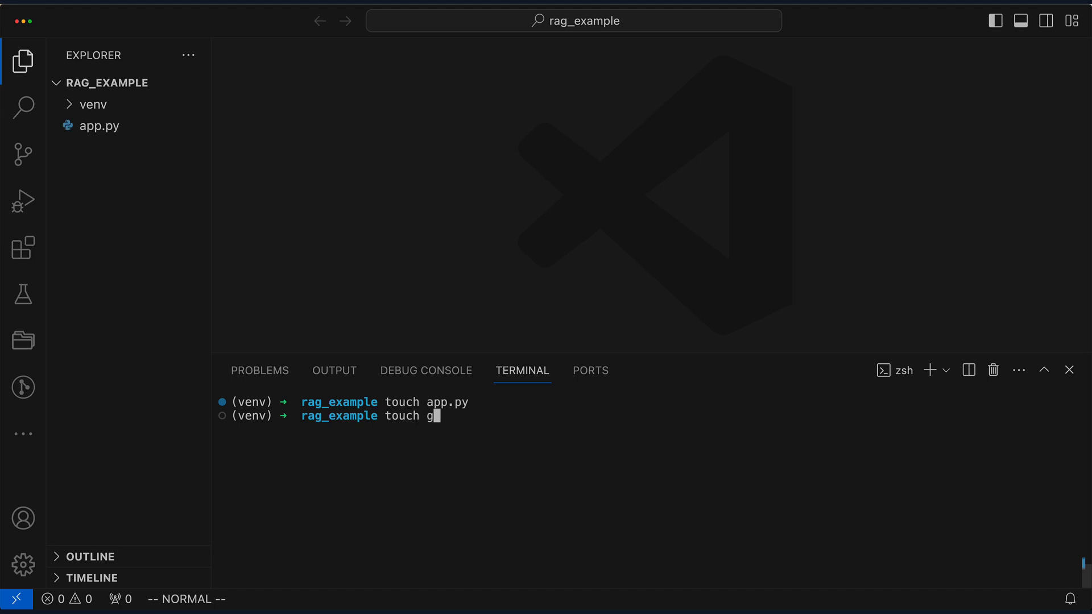
type("rimms.txt")
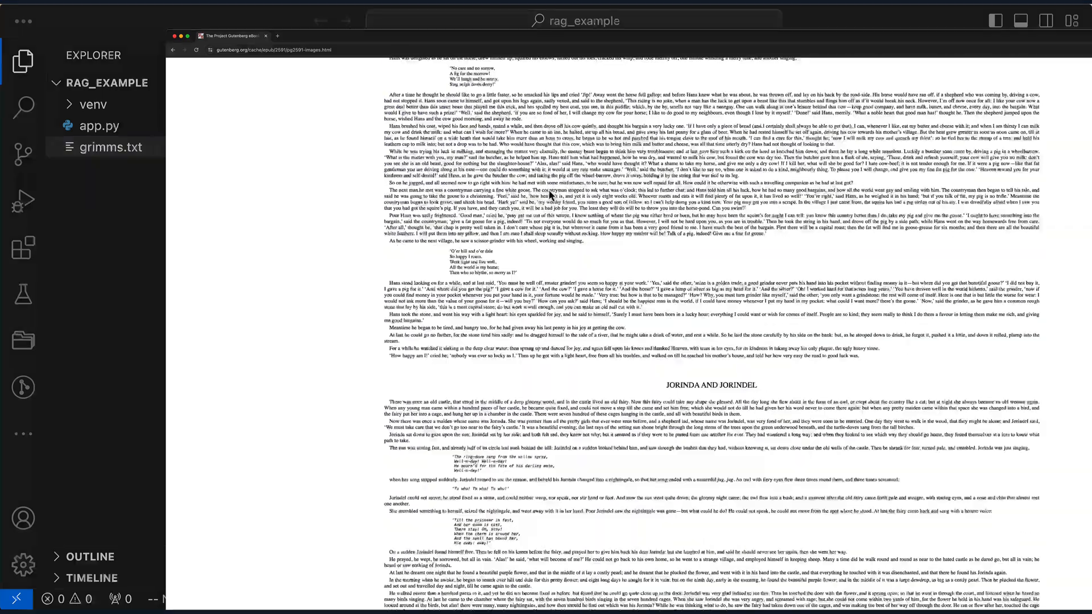
Step: Paste the Gutenberg Grimm's tales text into grimms.txt, save it, and switch to app.py
left_click(112, 147)
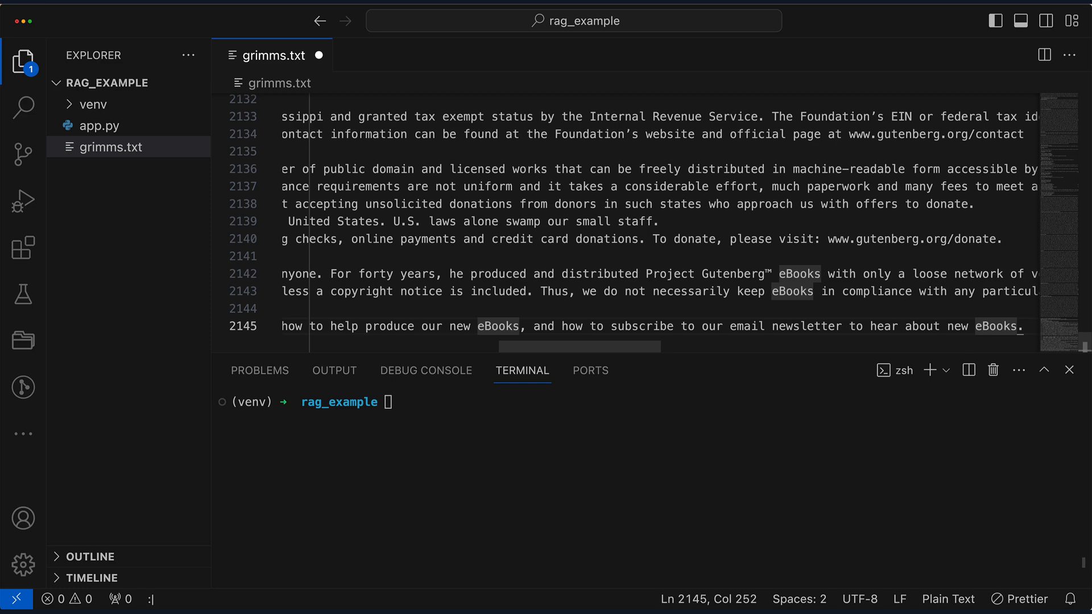
key("ctrl+Home")
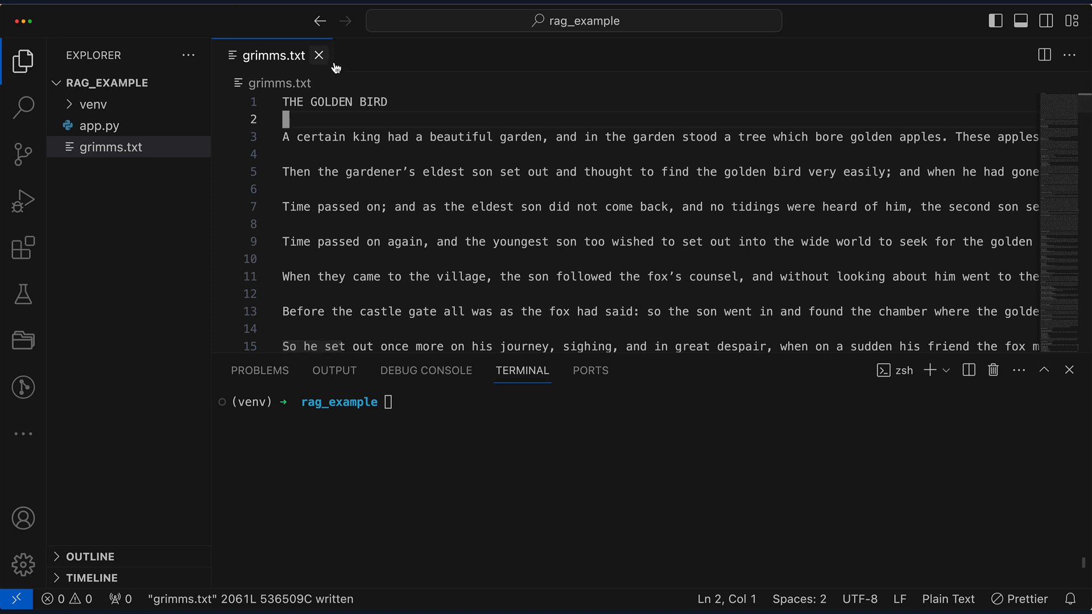
left_click(99, 125)
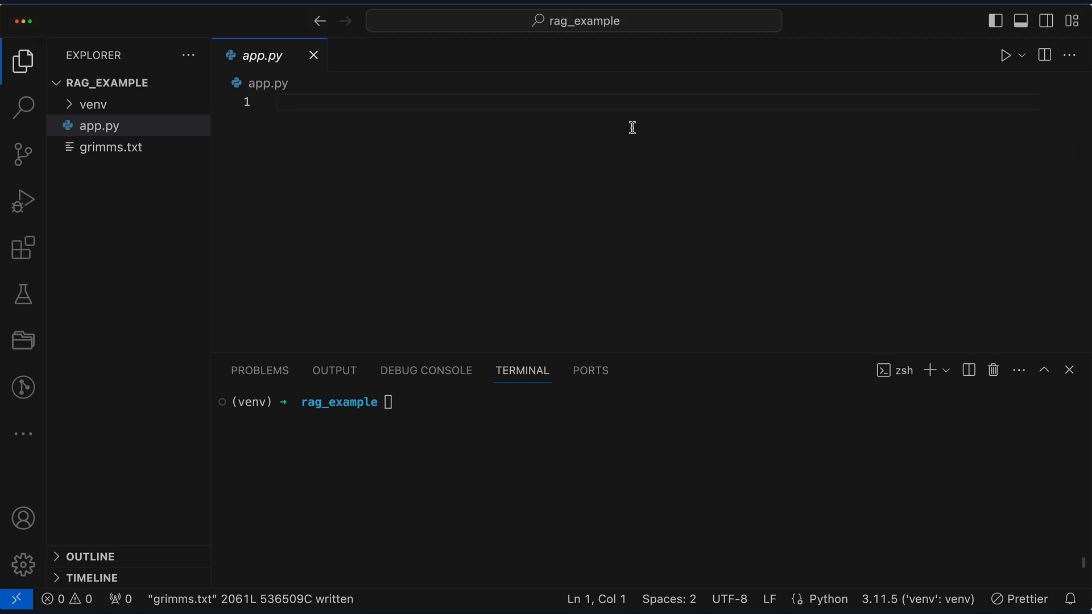
Step: Add the # Load, # Split, # Embed & Store and # Retrieve & Answer section comments to app.py
type("# Load")
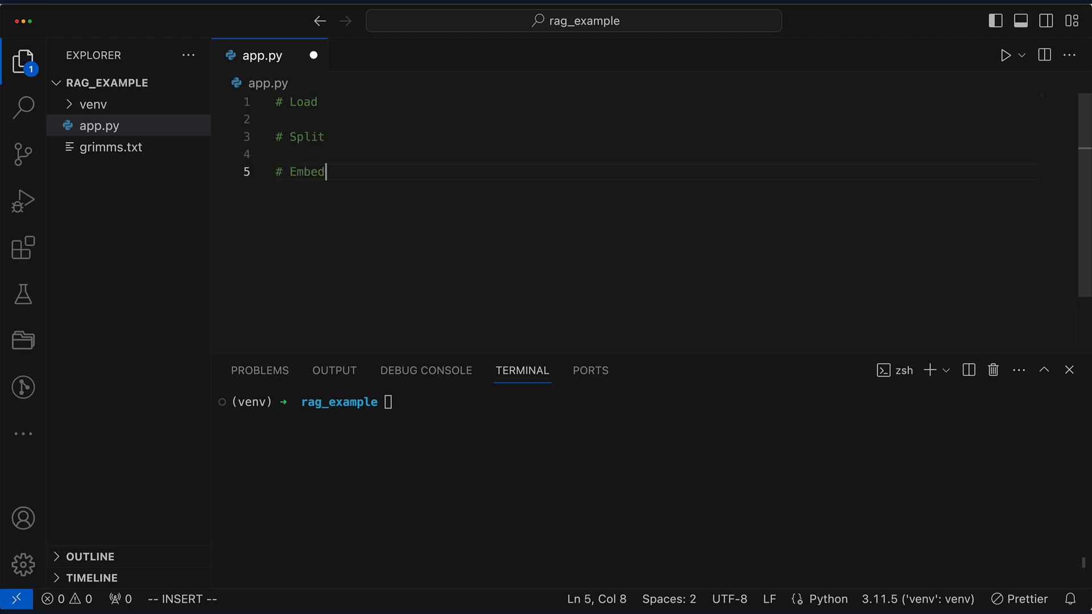
type("& Store")
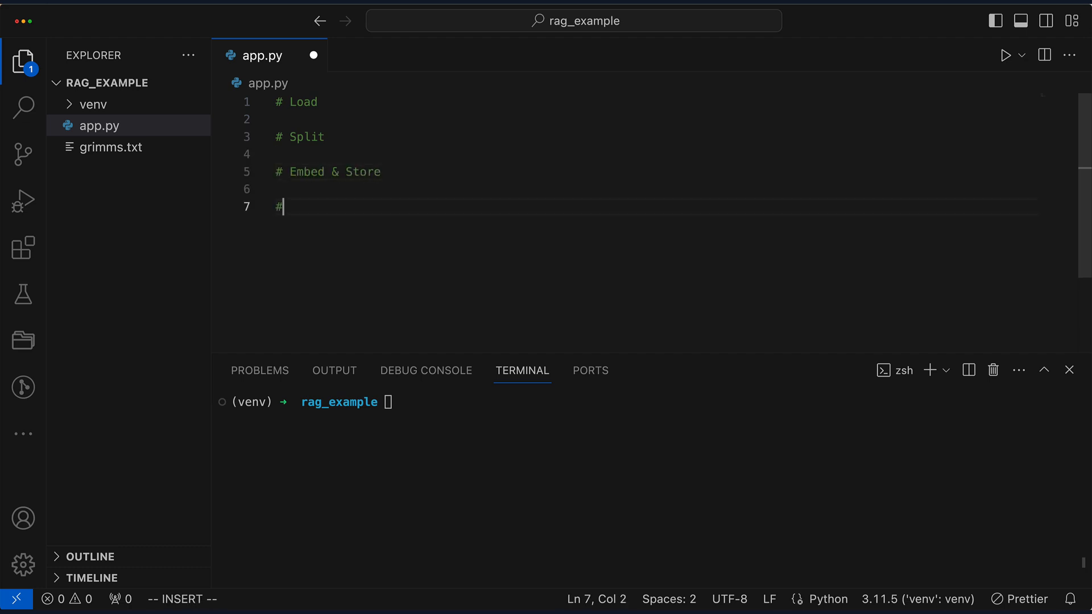
type("Retrieve &")
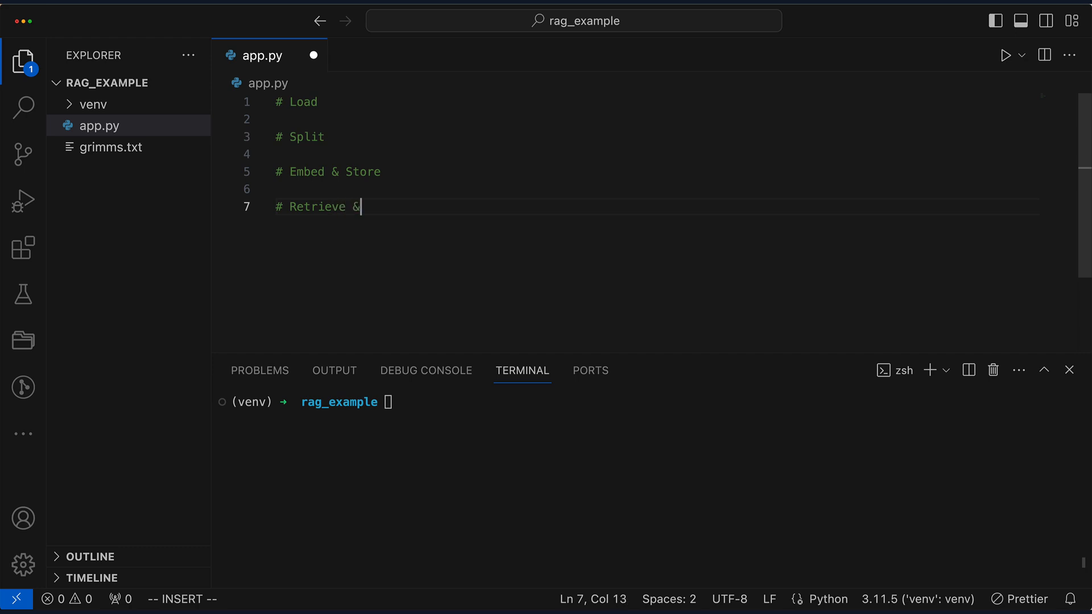
type("Answer")
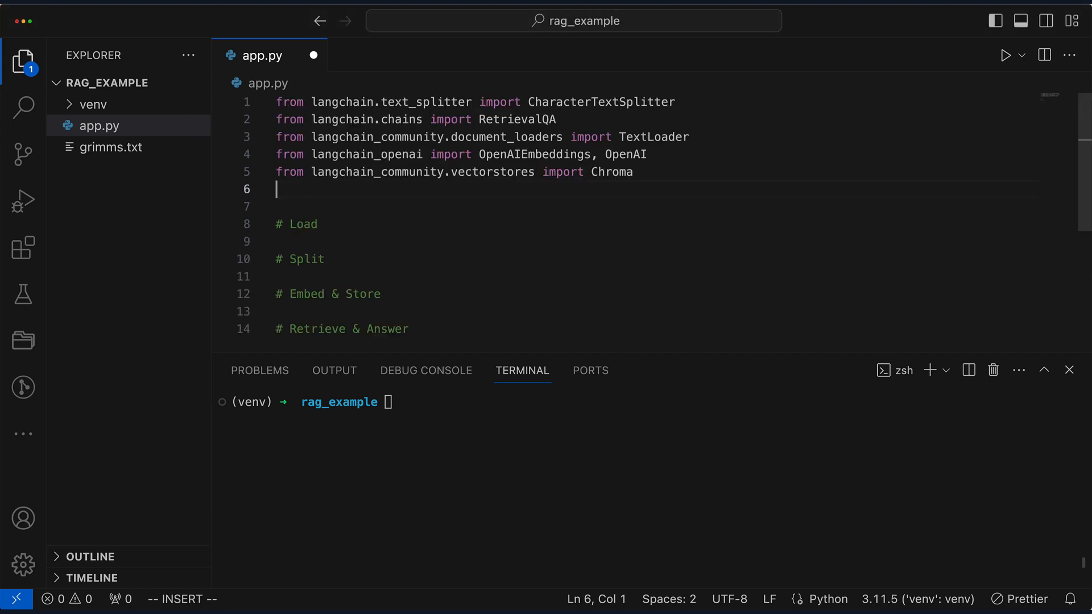
Step: Load grimms.txt with TextLoader and documents = loader.load() under # Load
type("loa")
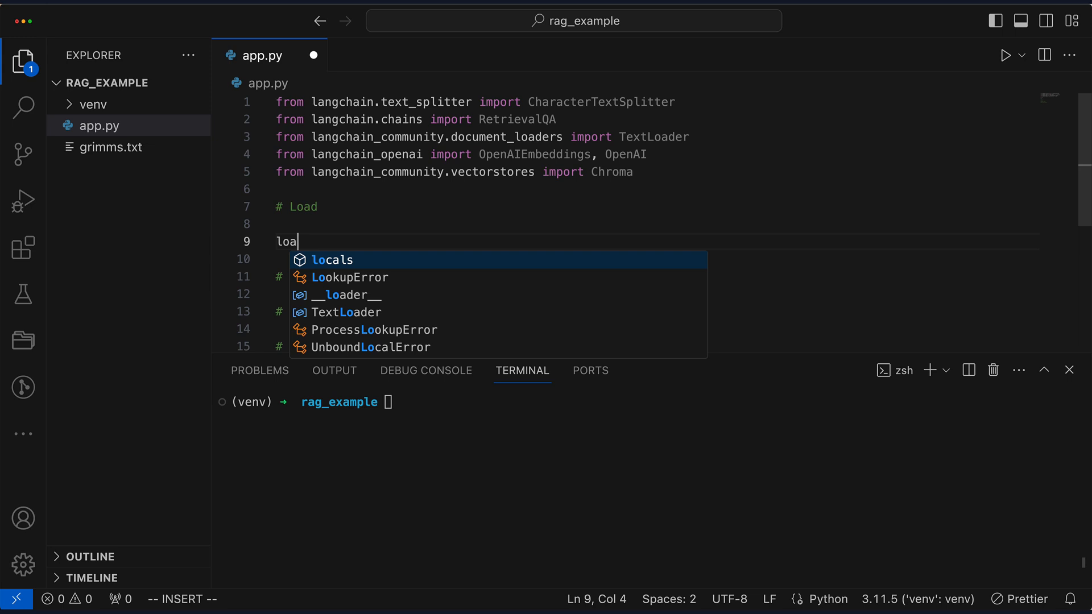
type("der =")
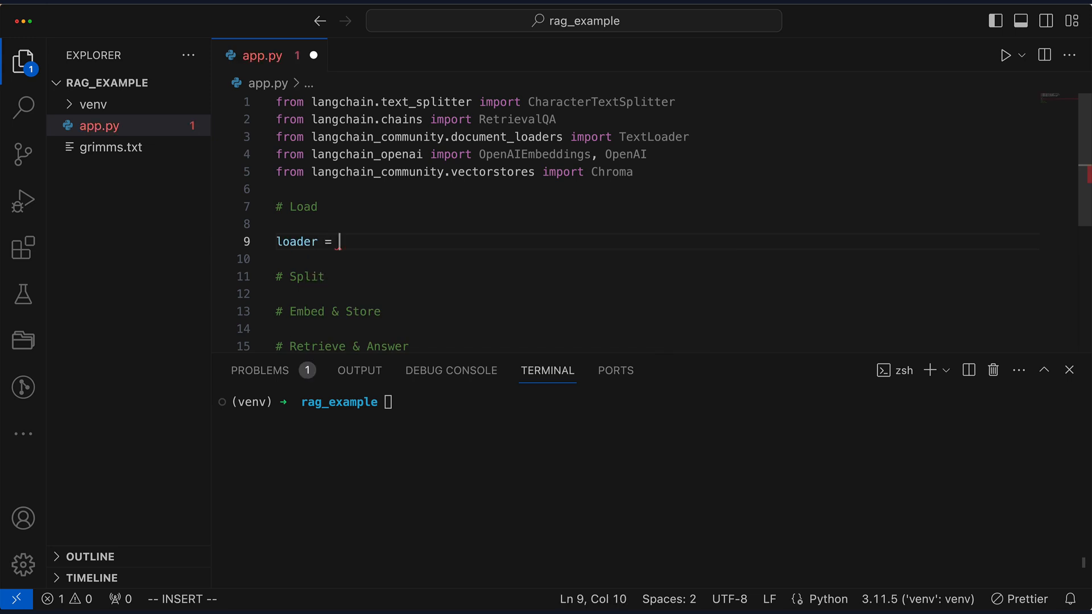
type("TextLoader('grimms')")
left_click(656, 258)
type("document")
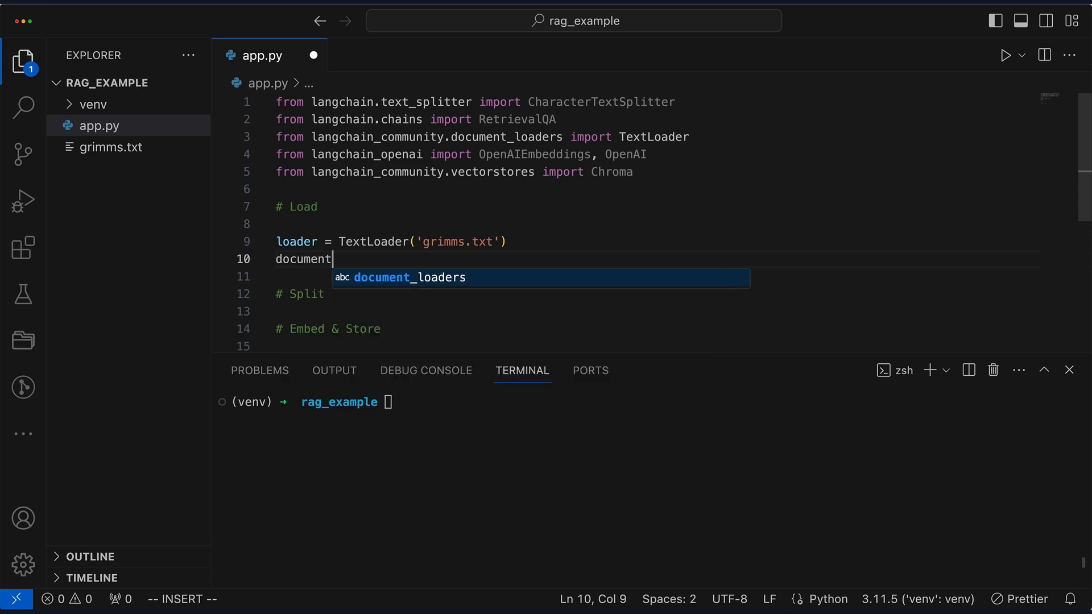
type("s = loader.load(")
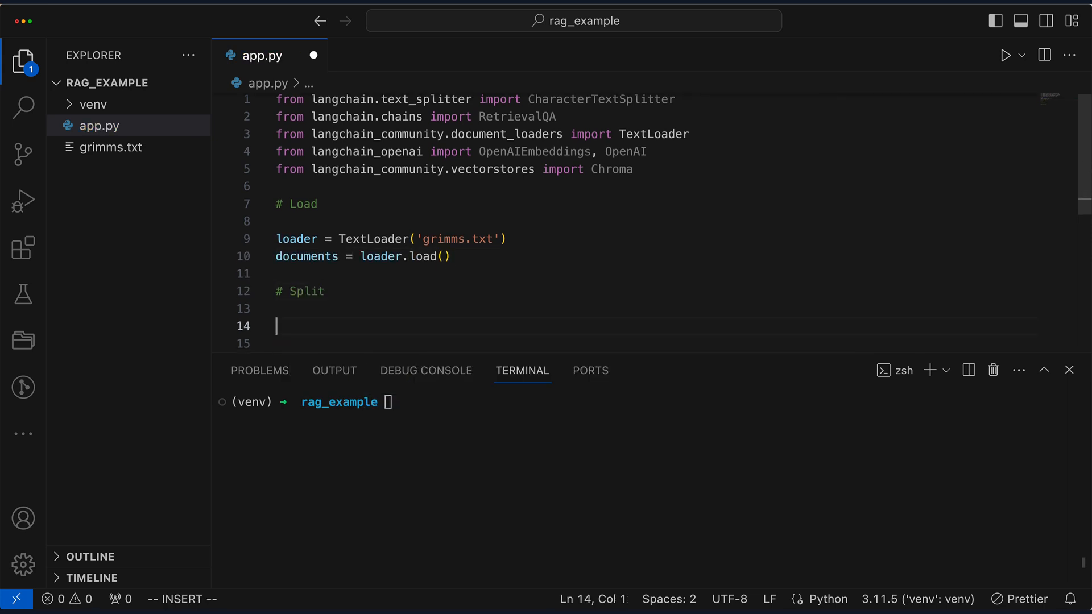
Step: Split the documents with CharacterTextSplitter(chunk_size=1000, chunk_overlap=100) into texts
type("text_splitter = CharacterTextSplitter")
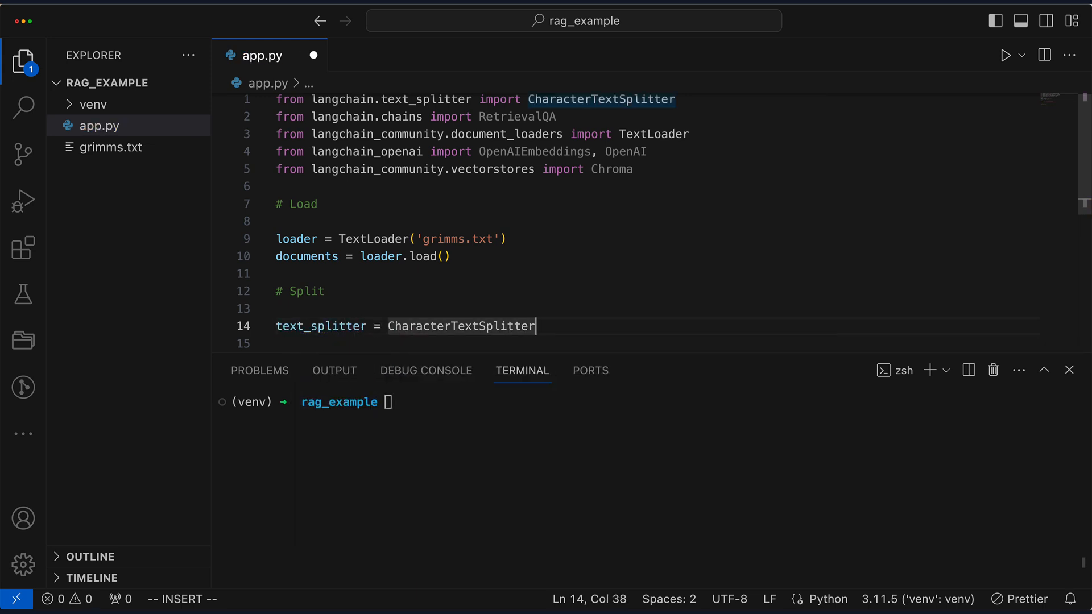
type("(chunk_size=1000")
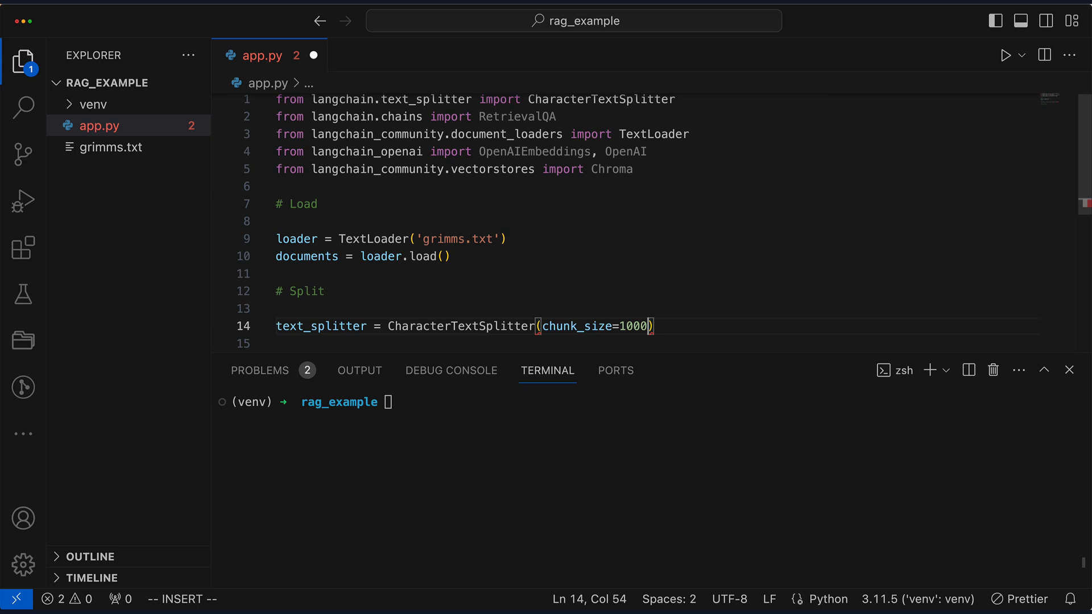
type(", chunk_overlap")
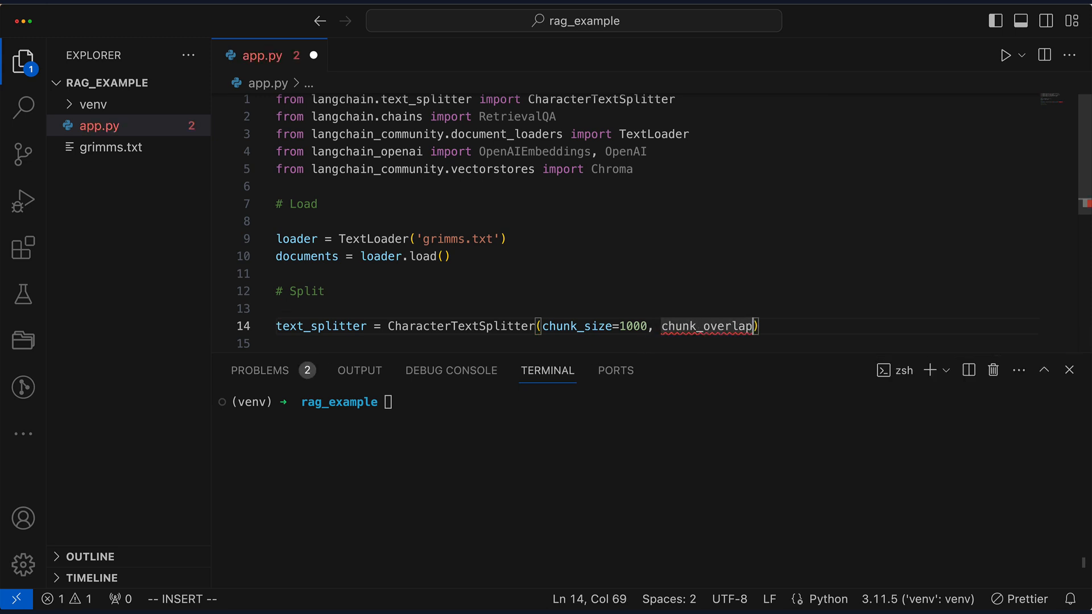
type("=100")
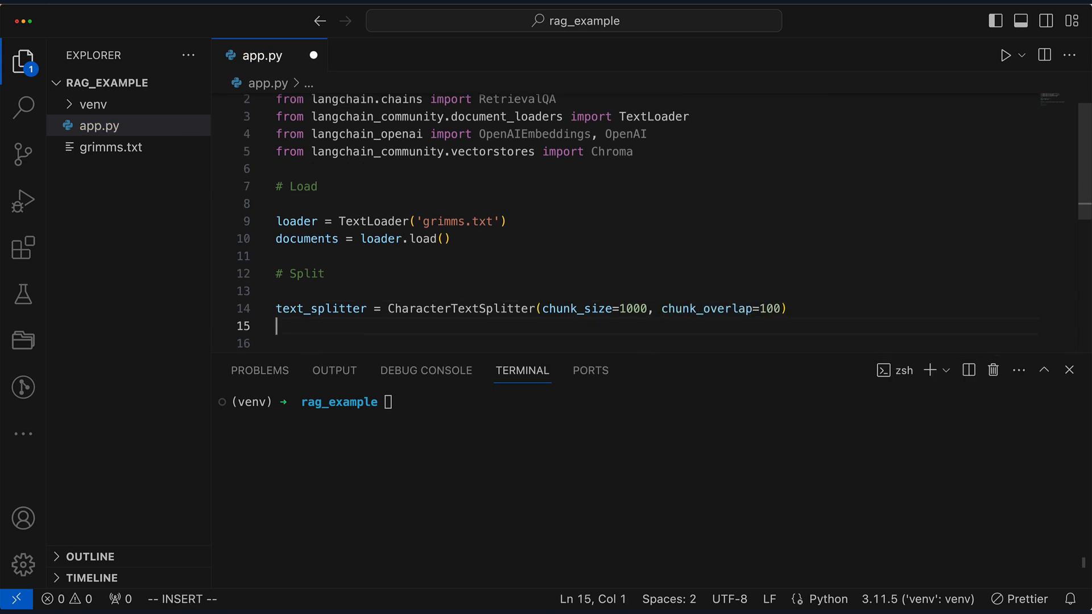
type("texts = text_splitter.split_documents(documents")
type("# Embed & Stor")
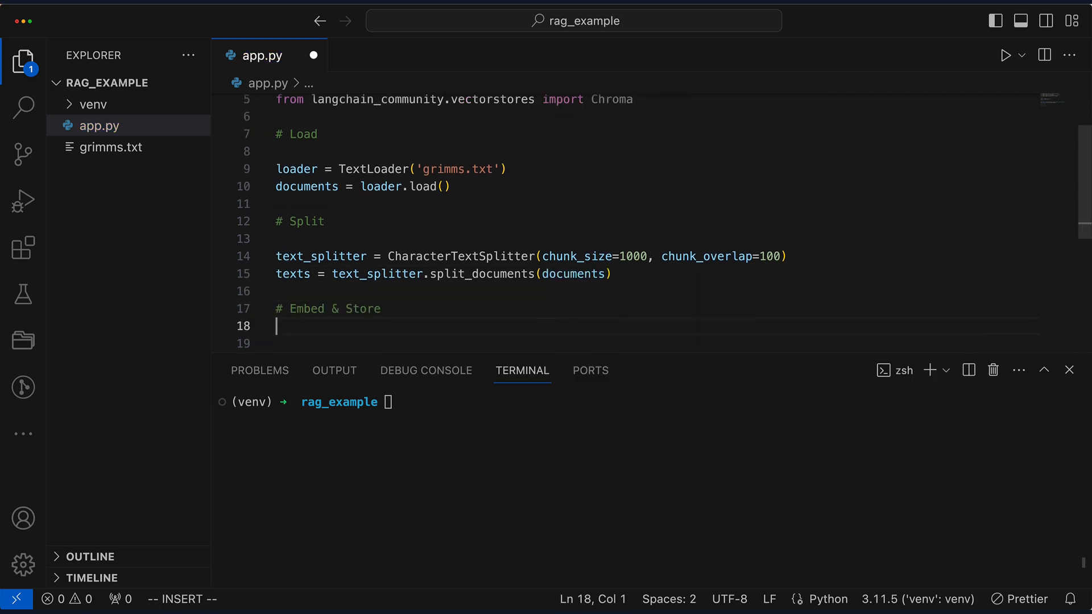
Step: Create OpenAIEmbeddings and db = Chroma.from_documents(texts, embeddings) under # Embed & Store
type("embeddings = OpenAIEmbeddings(")
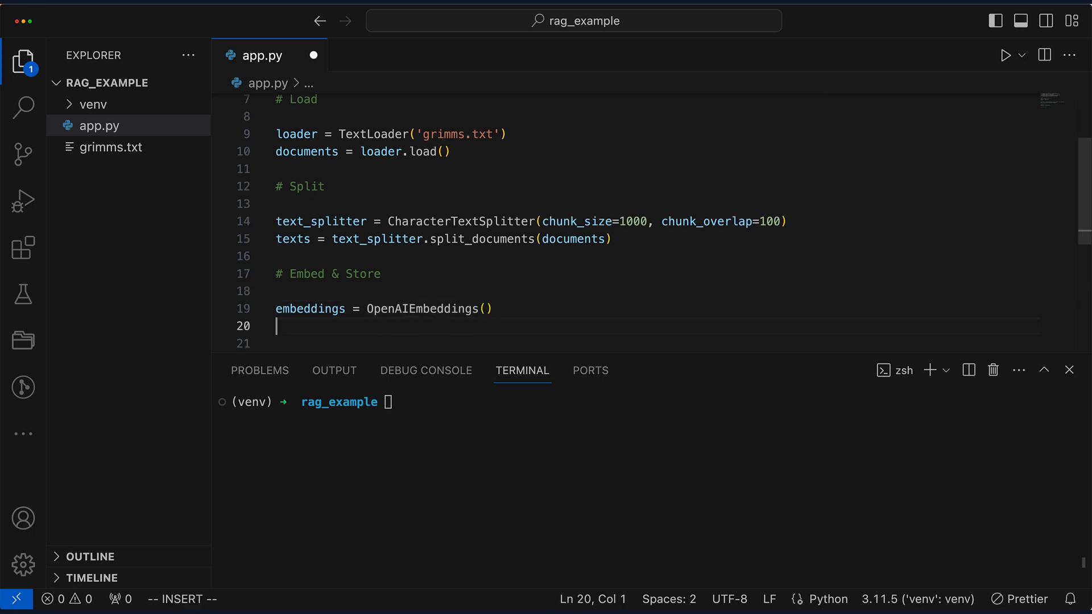
type("db = Chroma.from_docu")
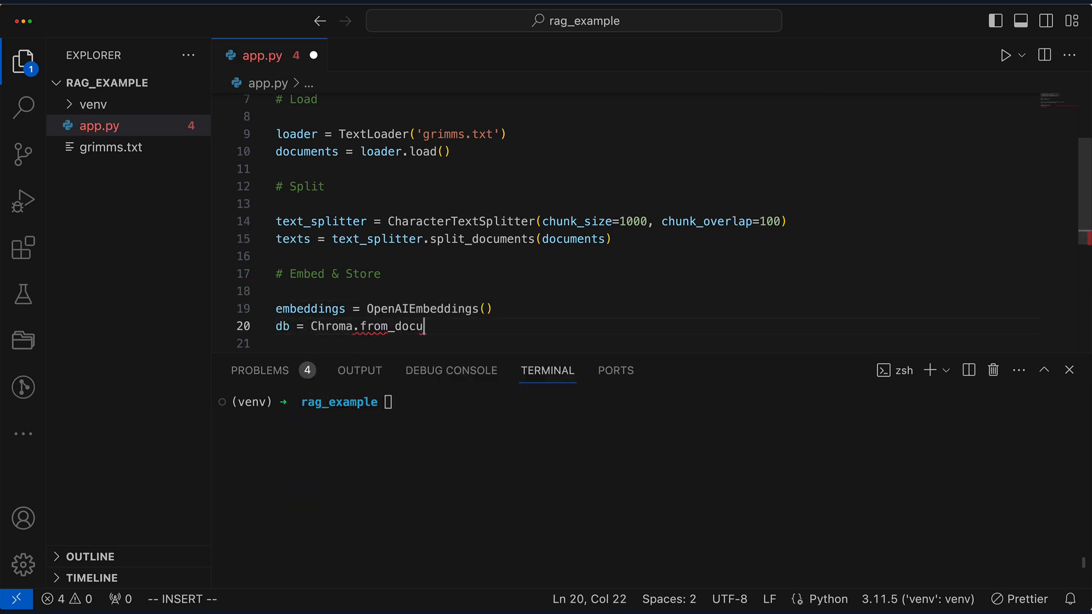
type("ments(texts)")
type("# Retrieve & Answer")
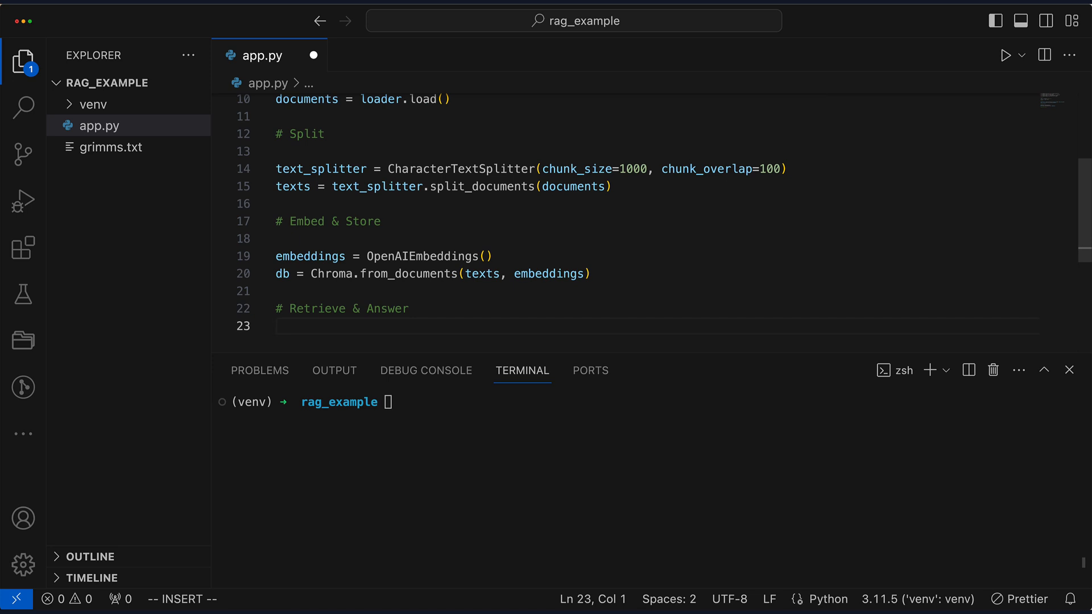
Step: Define qa = RetrievalQA.from_chain_type(llm=OpenAI(), chain_type="stuff", retriever=db.as_retriever())
type("qa = RetrievalQA")
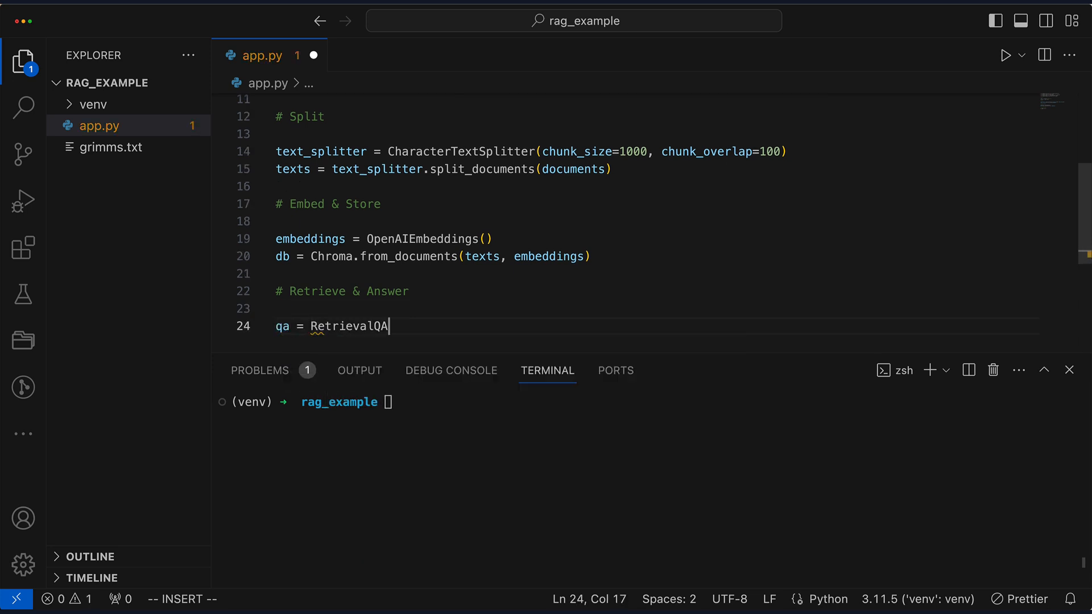
type(".from_chain")
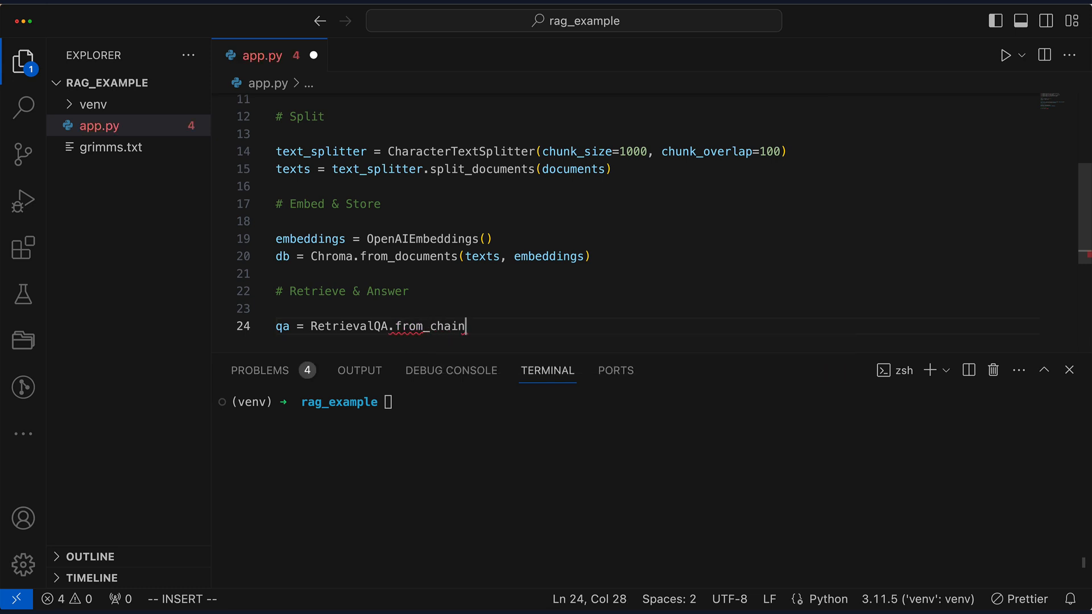
type("_type(llm=")
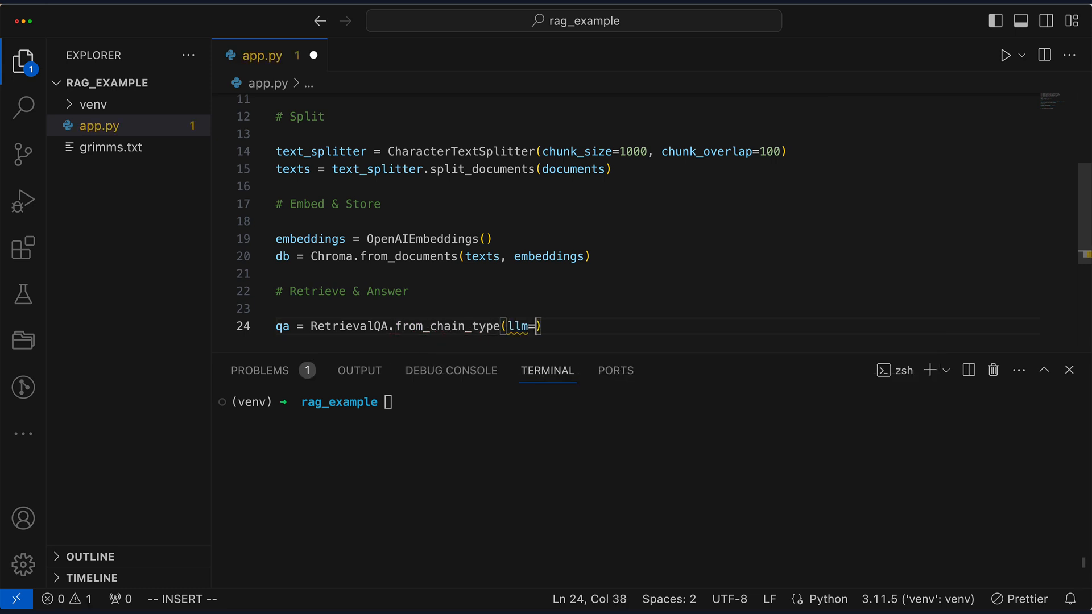
type("OpenAI(")
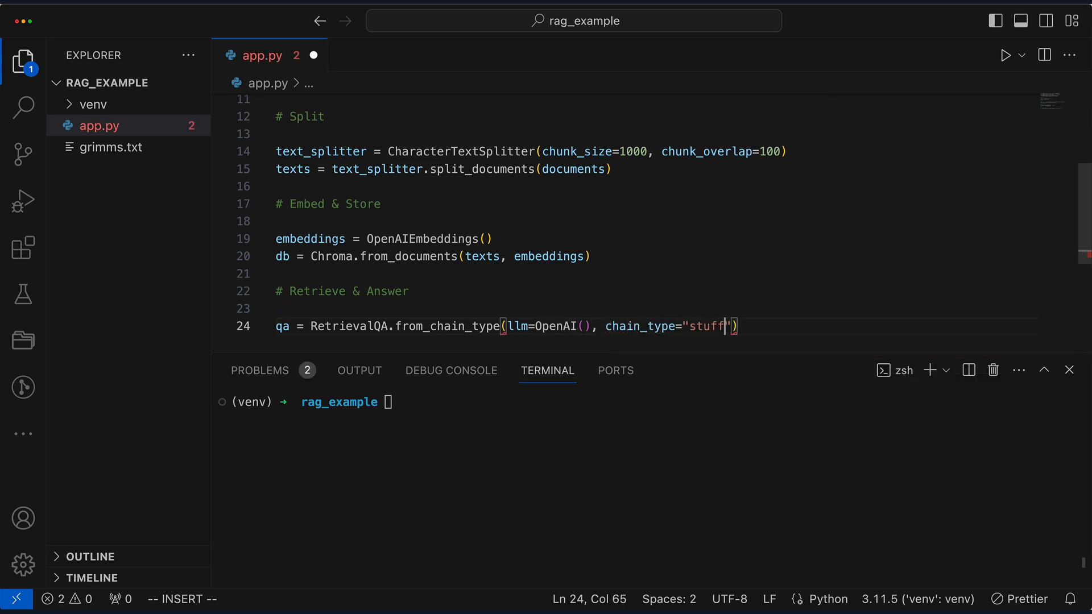
type(", retriever=")
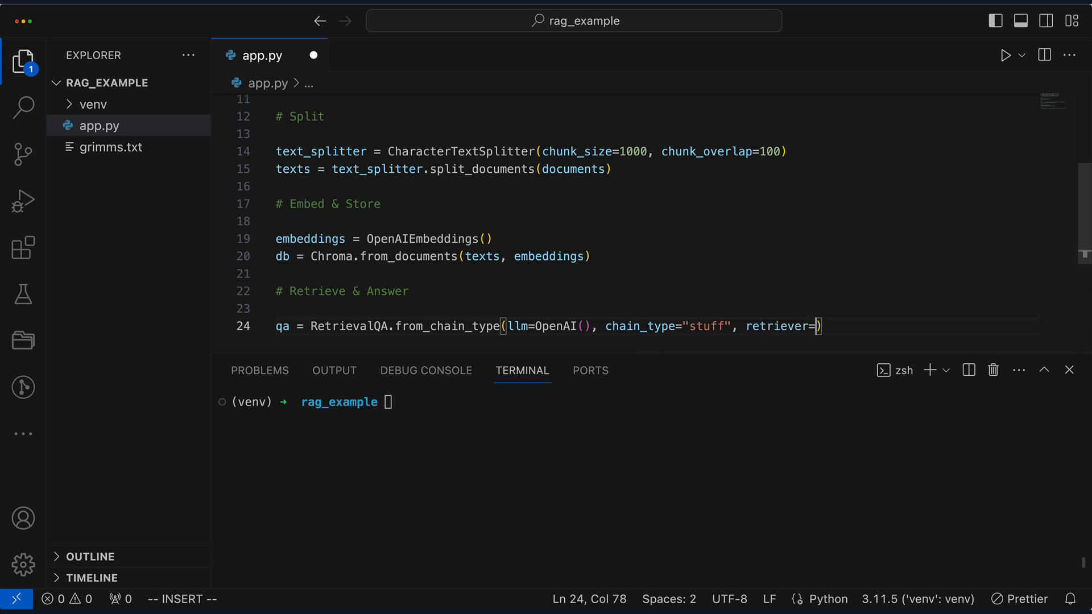
type("db.as_retriever(")
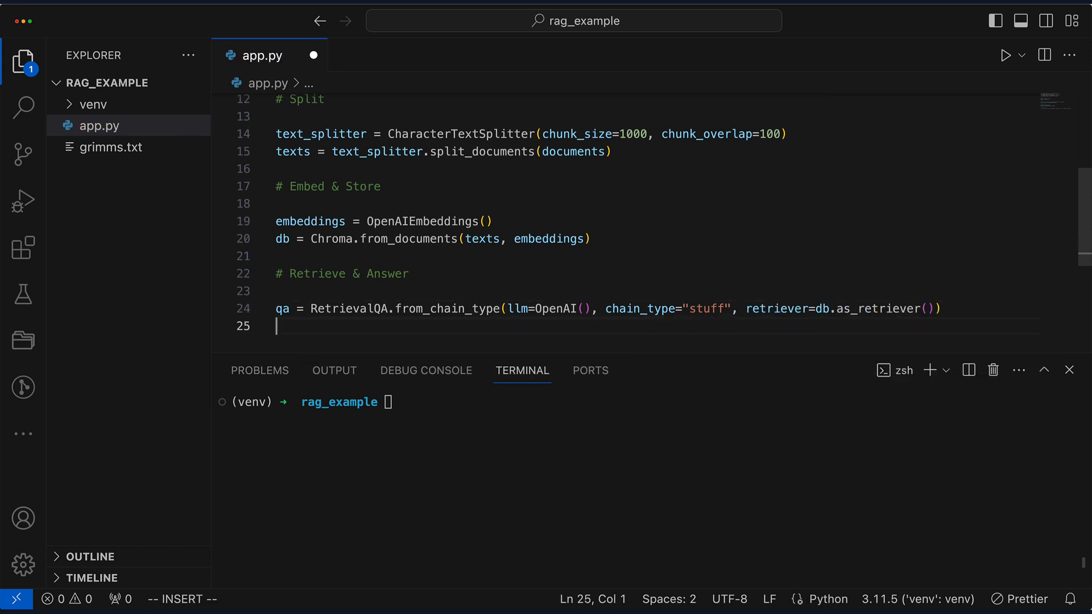
Step: Set query = "What are the different trades Hans encounters during his journey?"
type("query = \"")
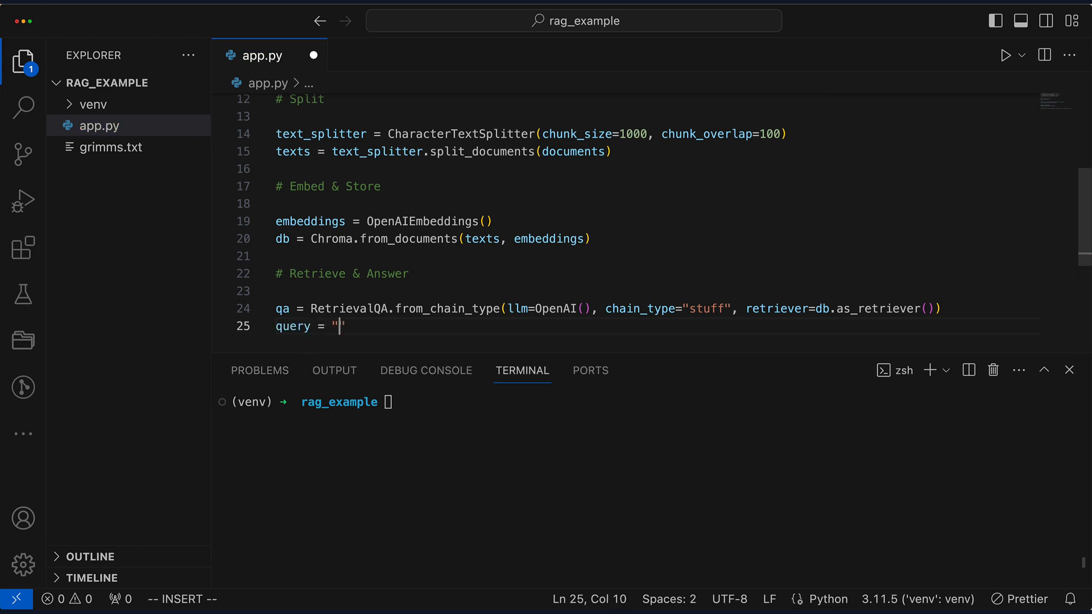
type("What are the diff")
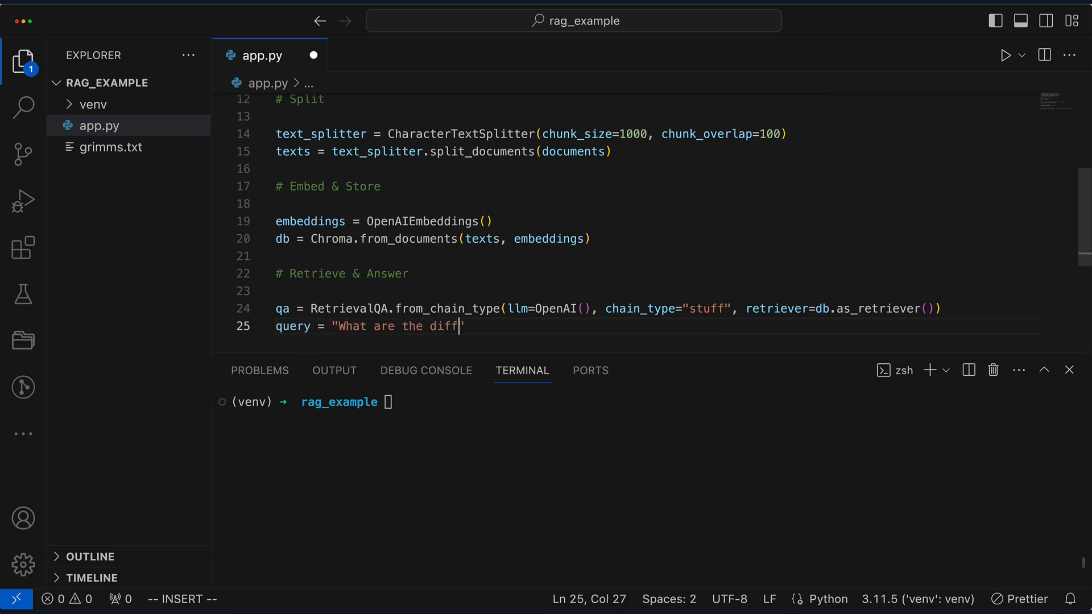
type("erent trades")
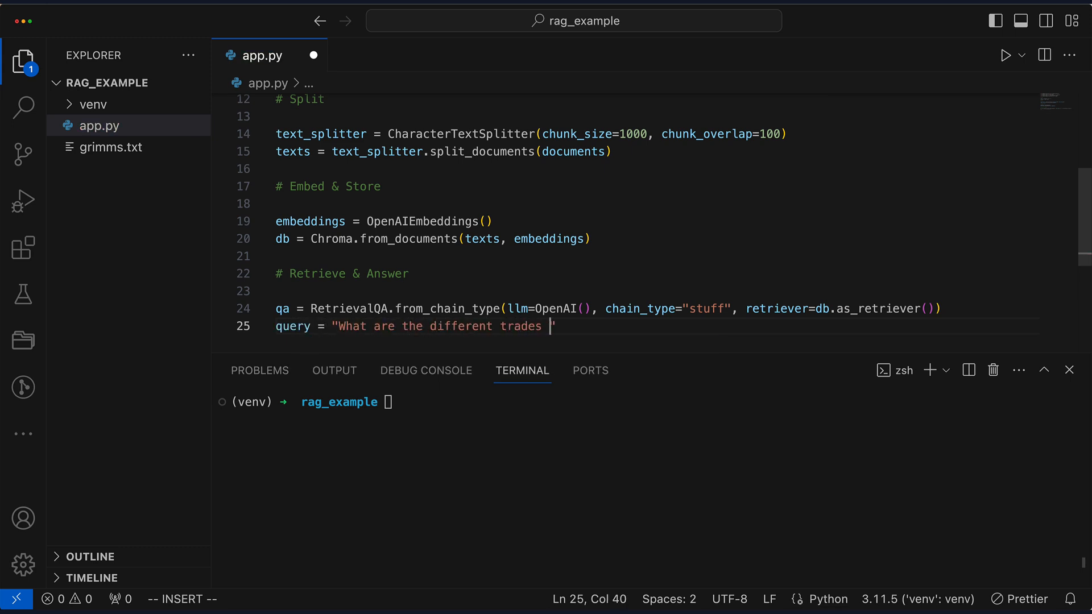
type("Hans encounter")
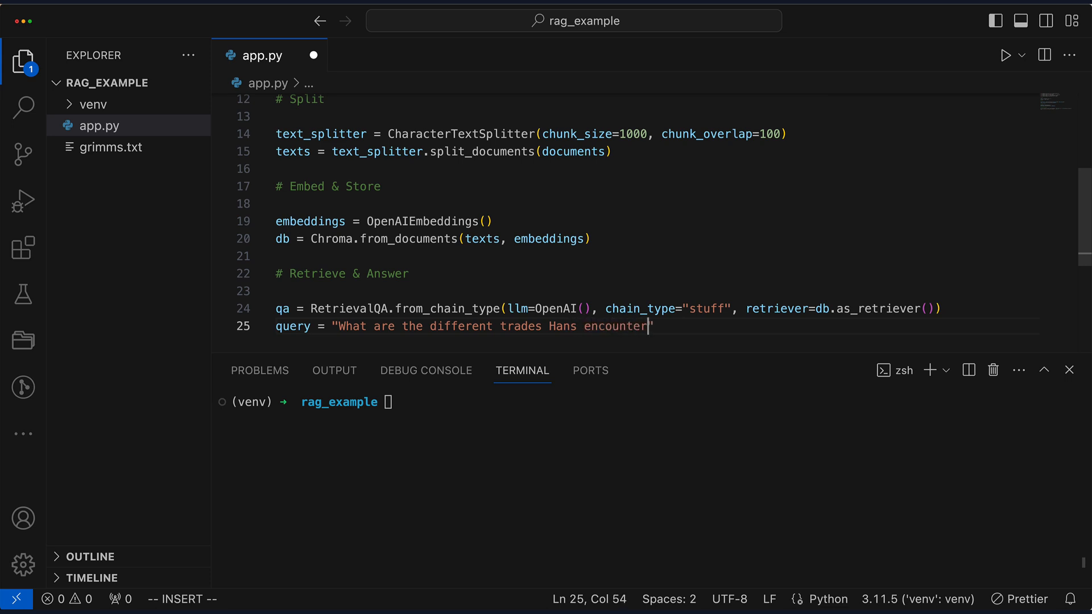
type("s during his journey?")
type("print(qa.invoke(query))")
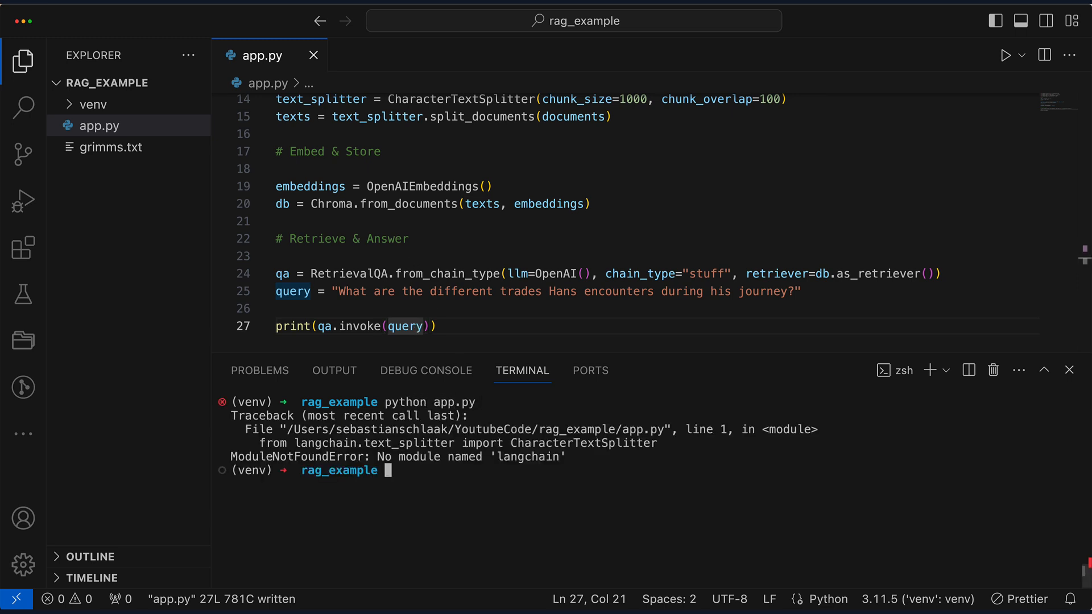
mouse_move(460, 449)
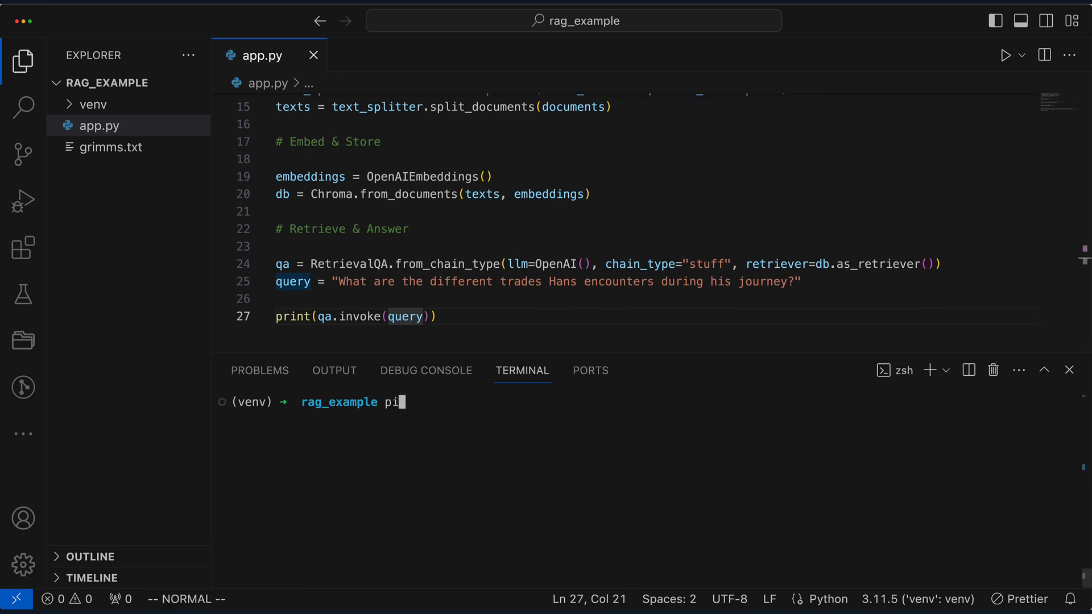
Step: Run pip install langchain langchain_community langchain_openai in the venv terminal
type("p install langchain langchain")
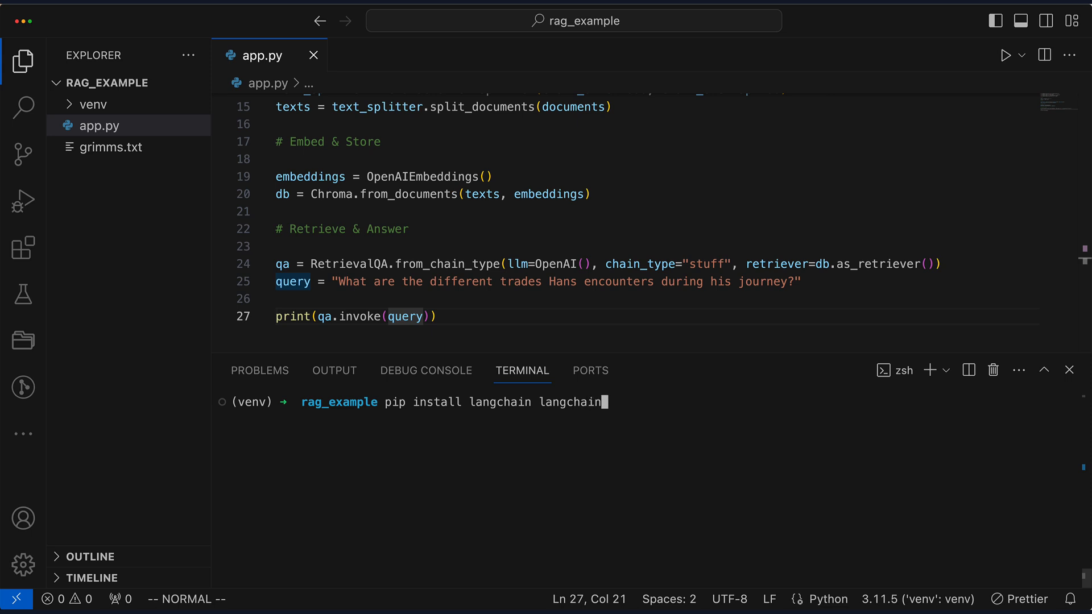
type("_community la")
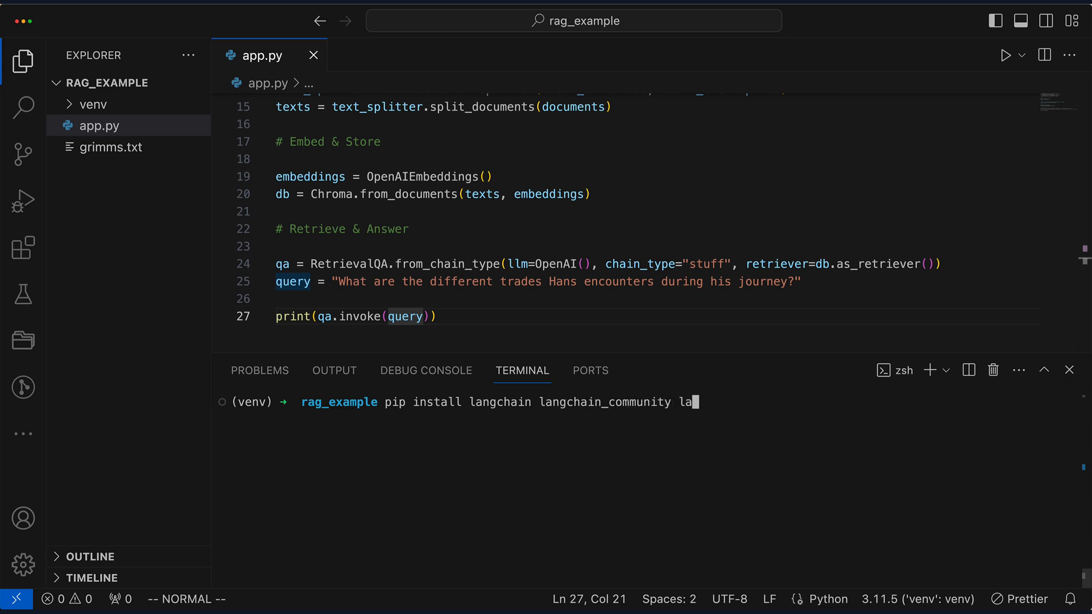
type("ngchain_open")
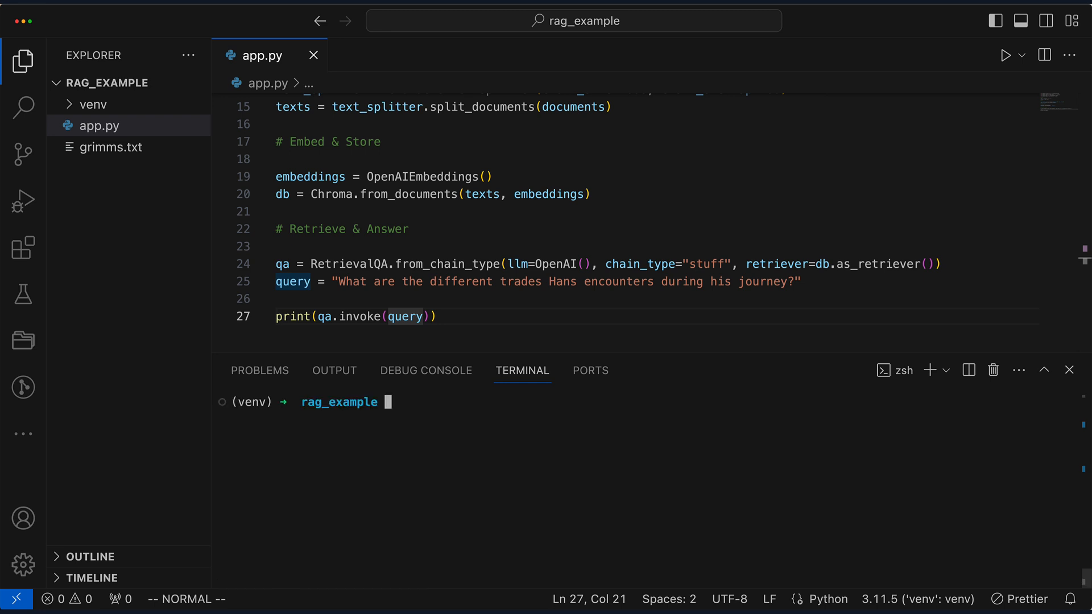
Step: Run python app.py to print the answer naming Hans's master, a farmer, a horseman and a fowler
type("python app.py")
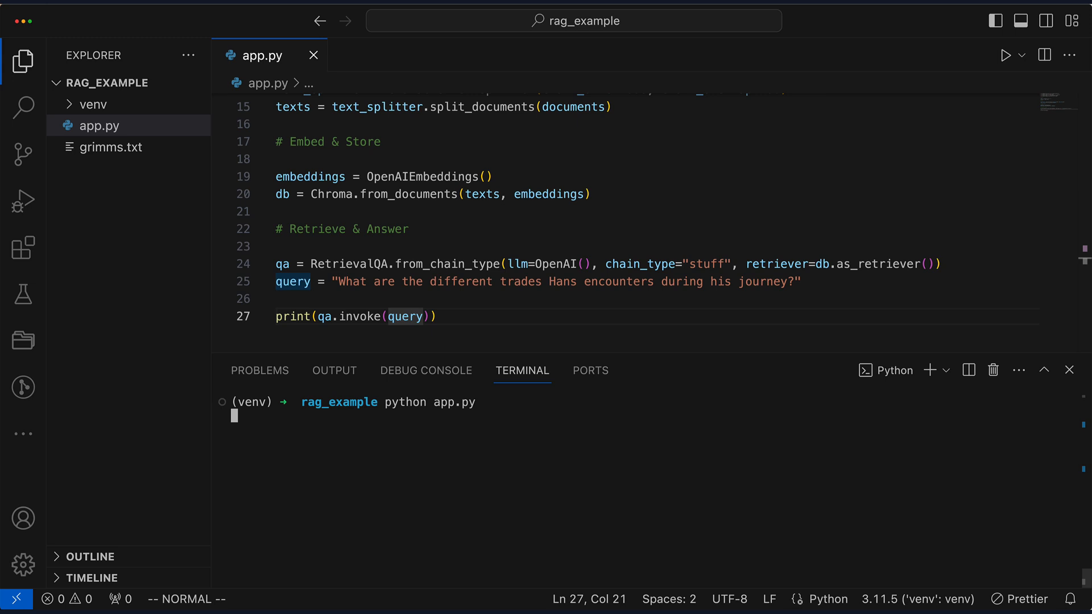
key("Return")
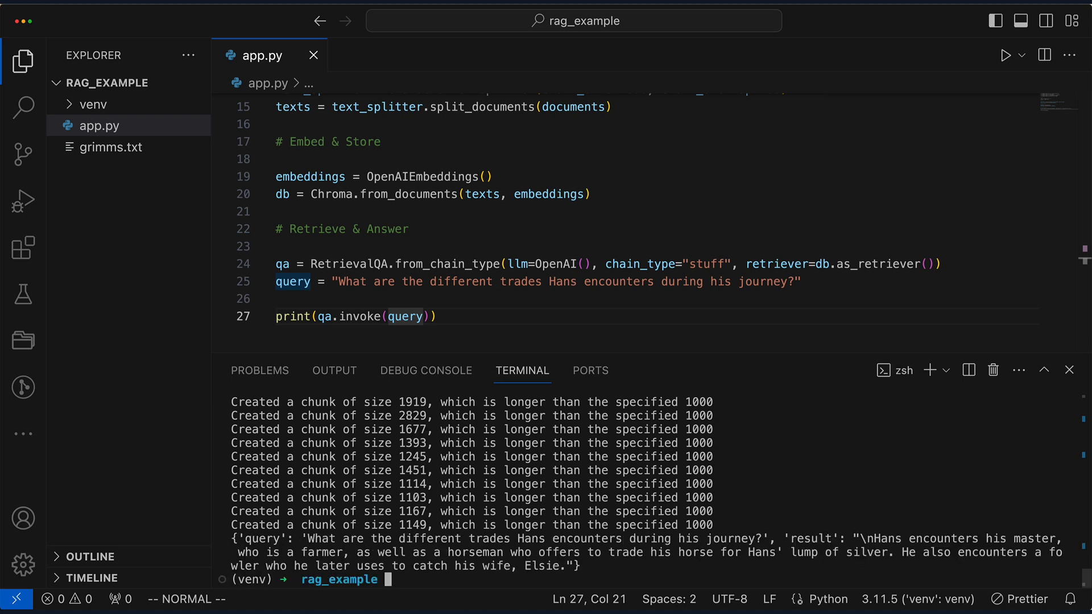
mouse_move(869, 533)
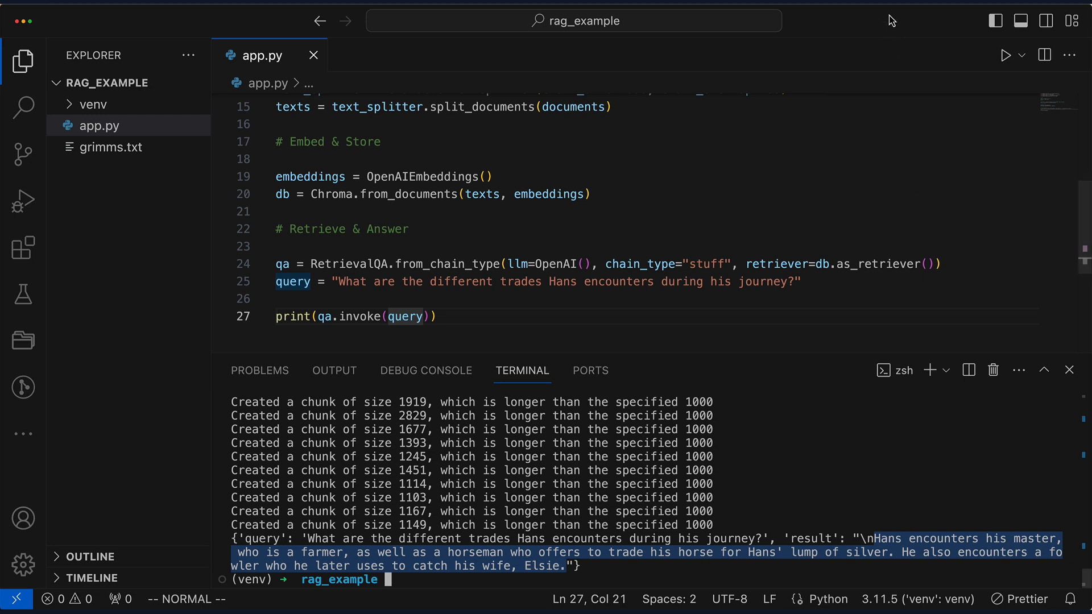
mouse_move(902, 8)
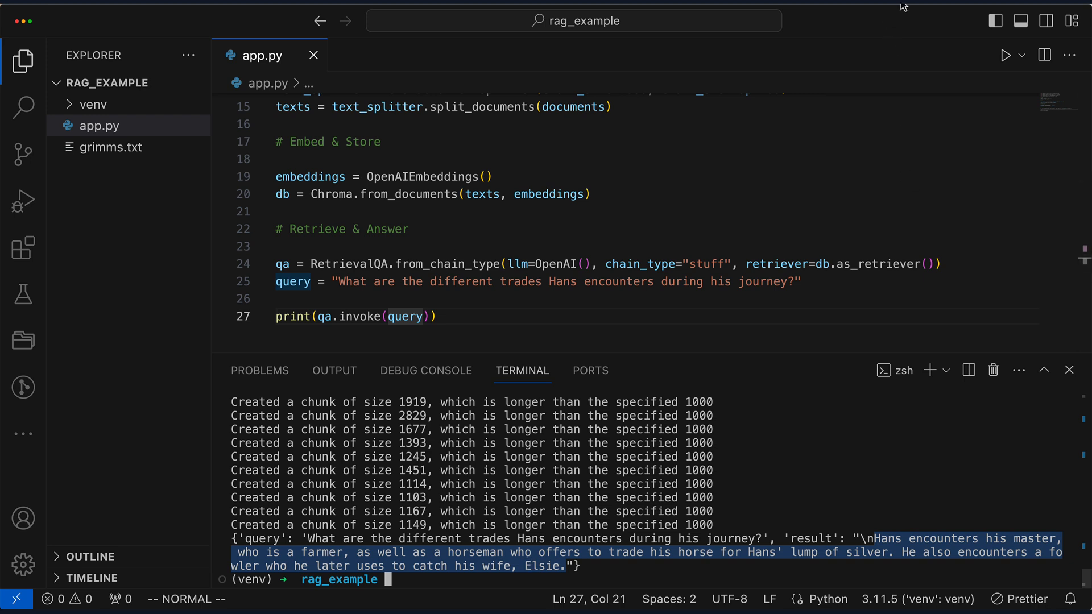